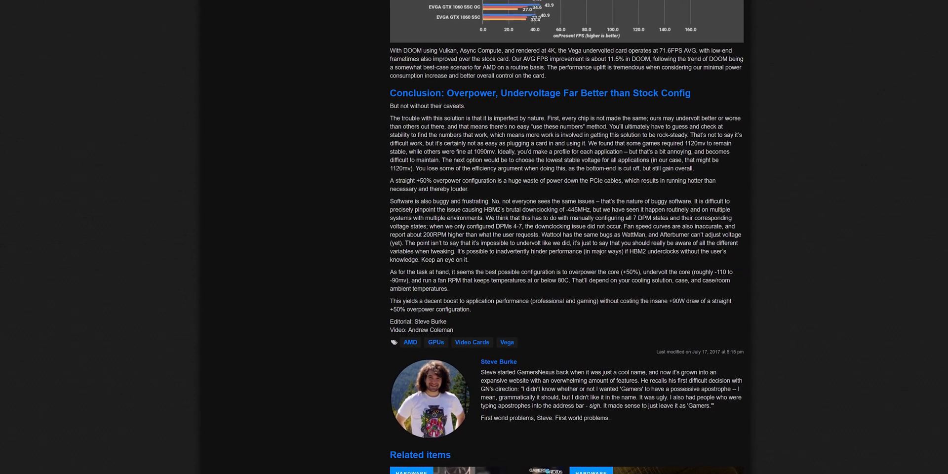
scroll("down", 3)
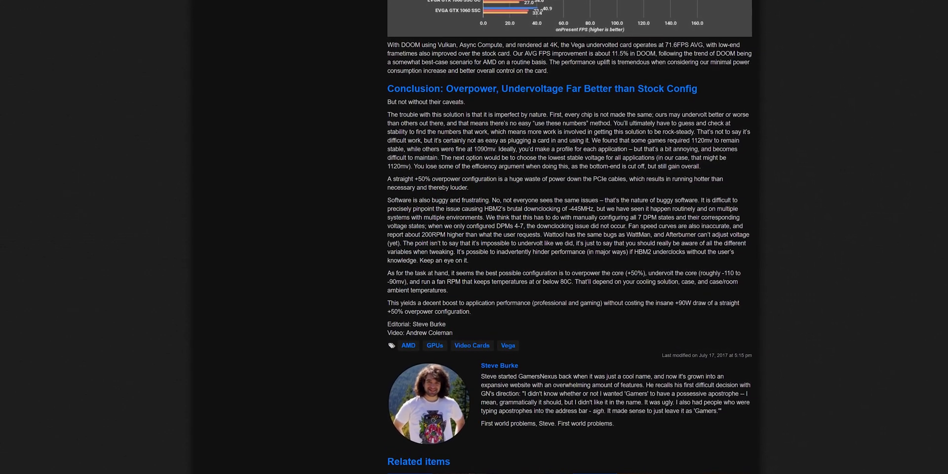
scroll("down", 3)
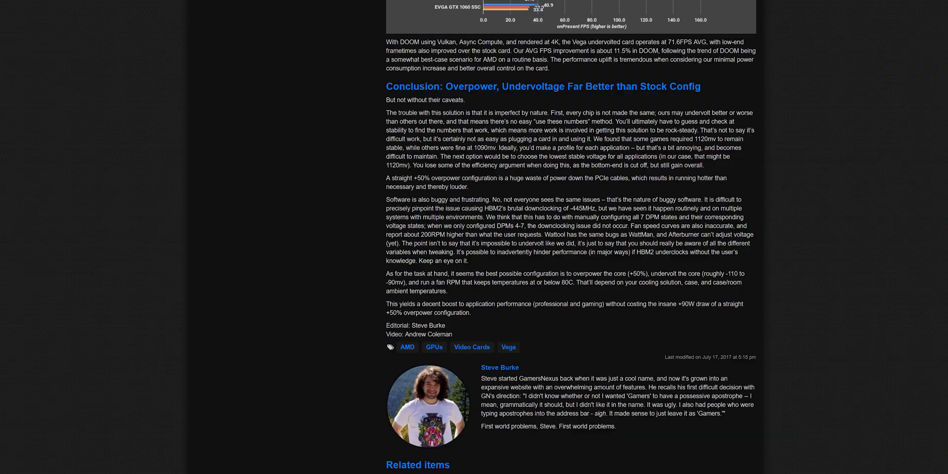